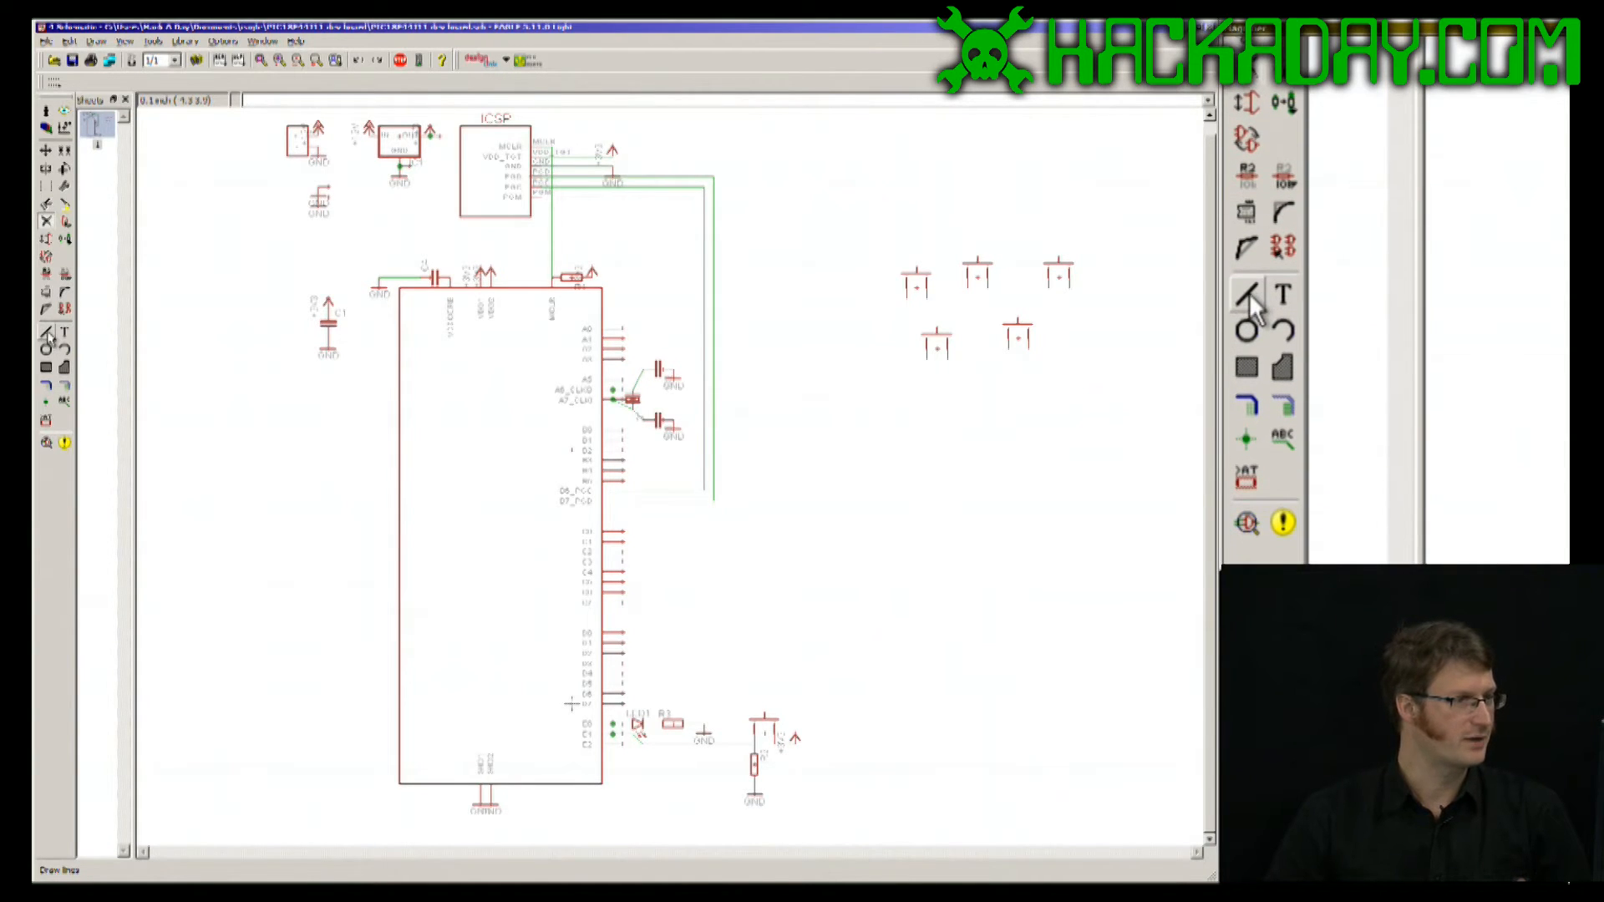
mouse_move(1246, 296)
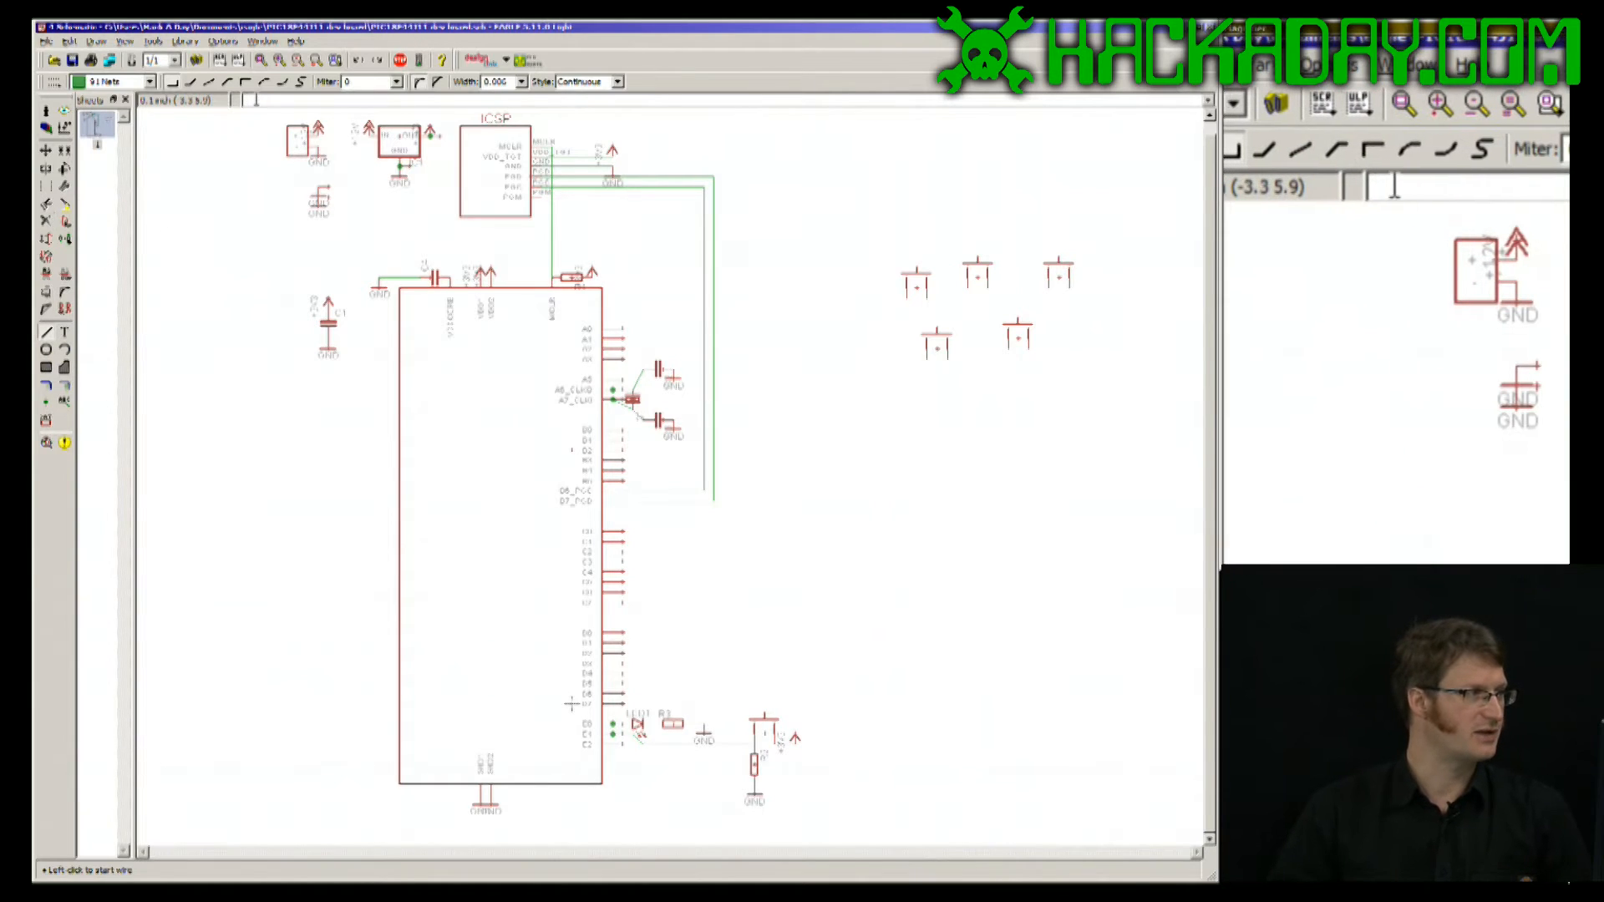
Start the Wire command from the command line to begin drawing nets.
text(wi)
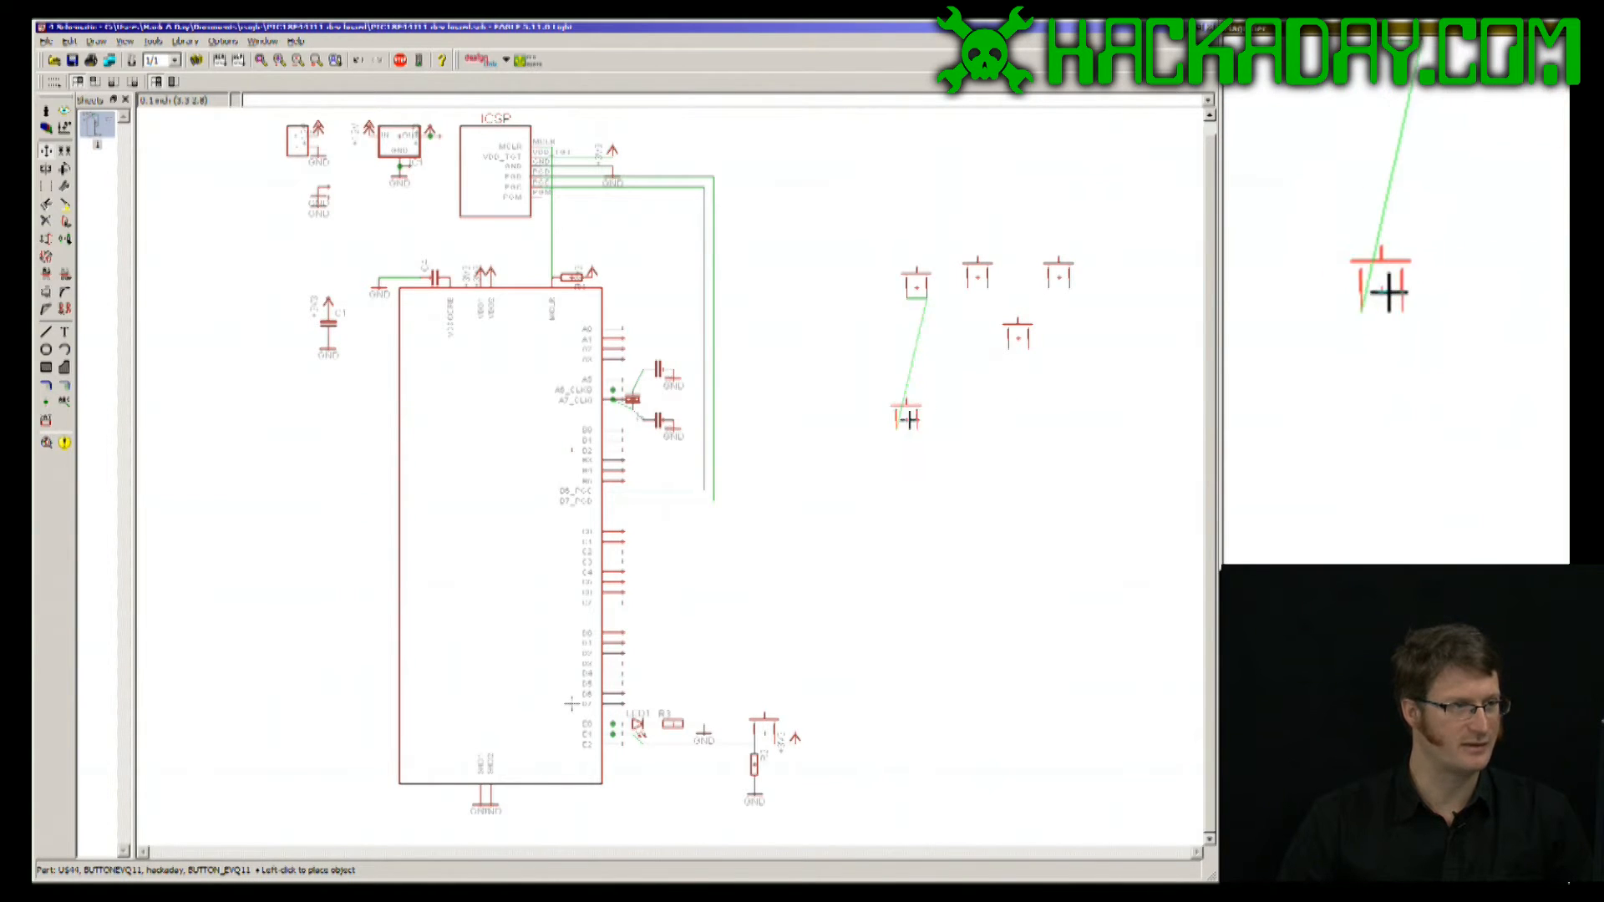
click(916, 286)
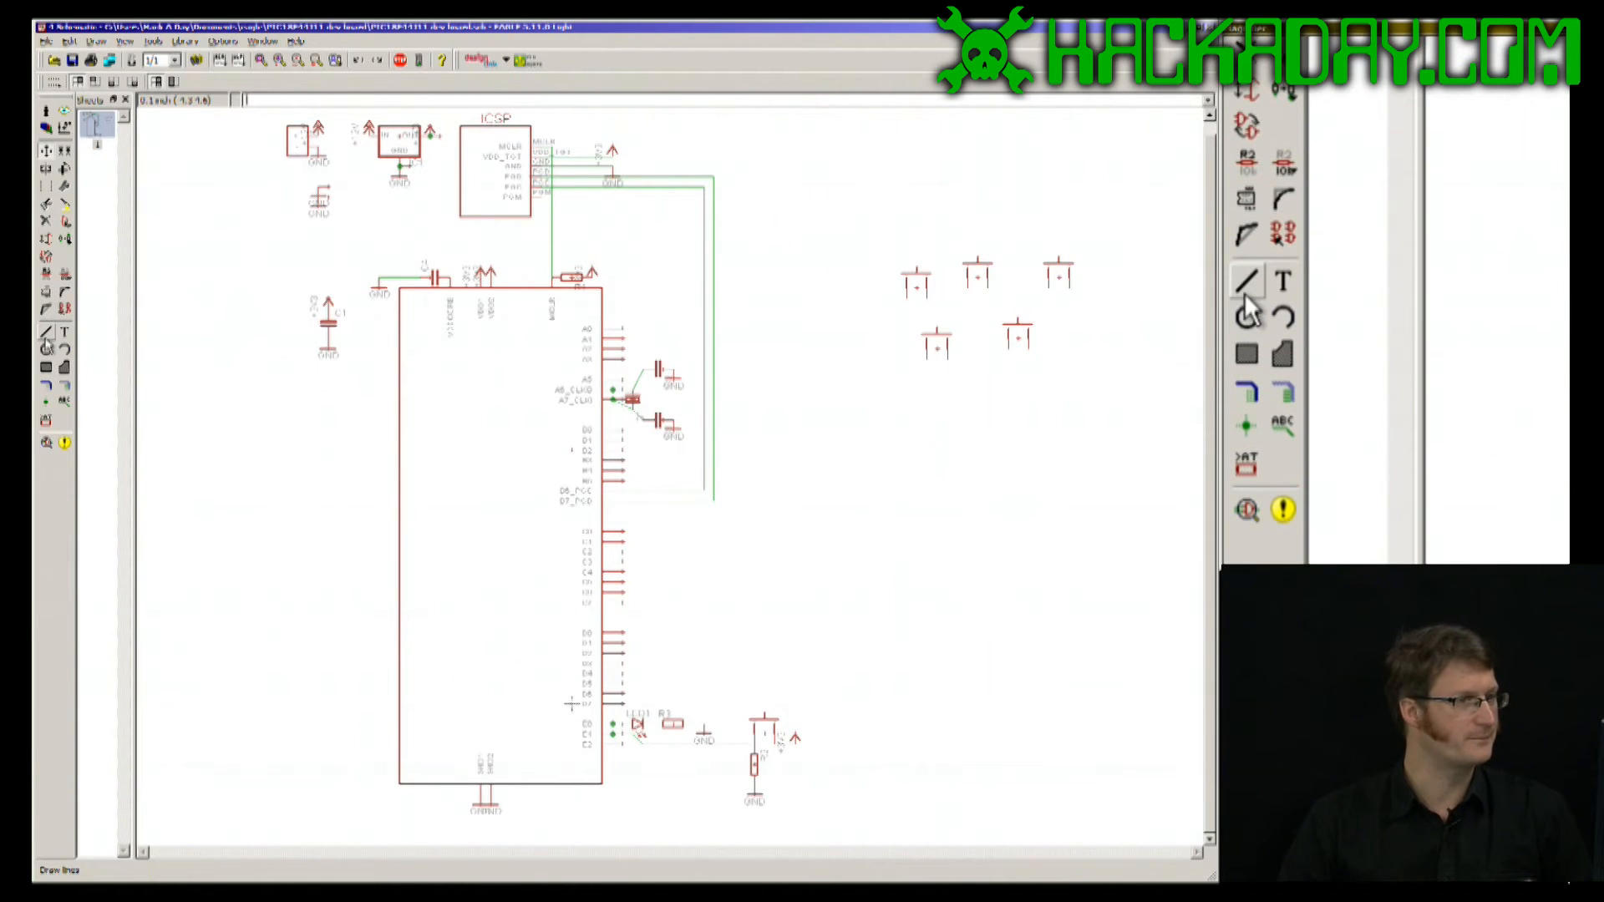
Wire the push-button pins together, then show the board with the new connections.
click(1247, 282)
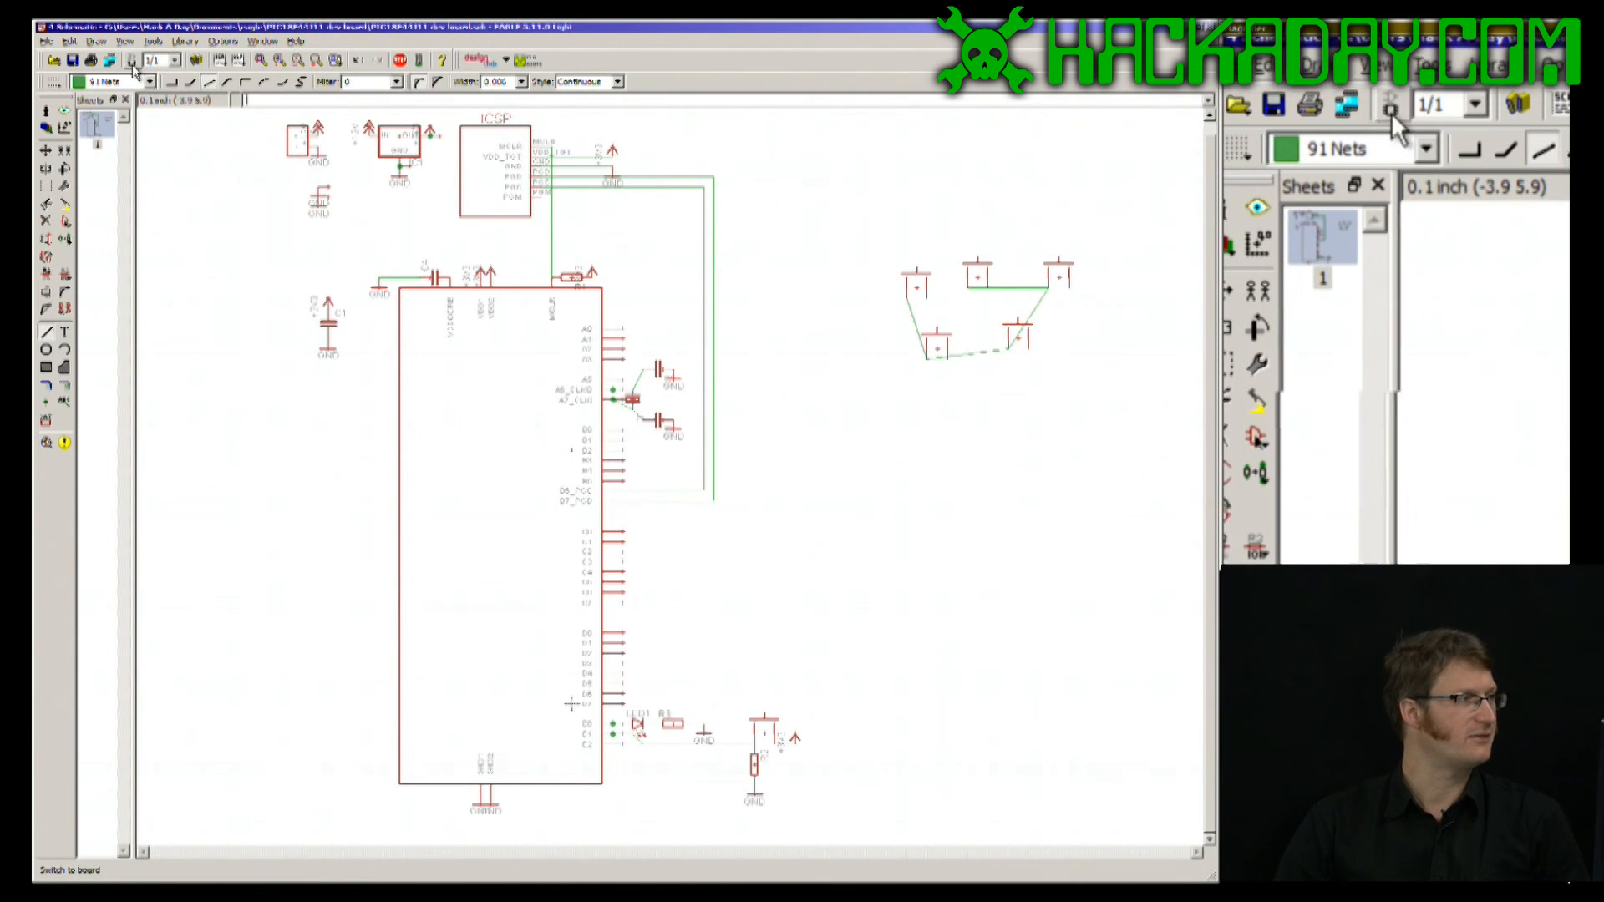
mouse_move(1392, 107)
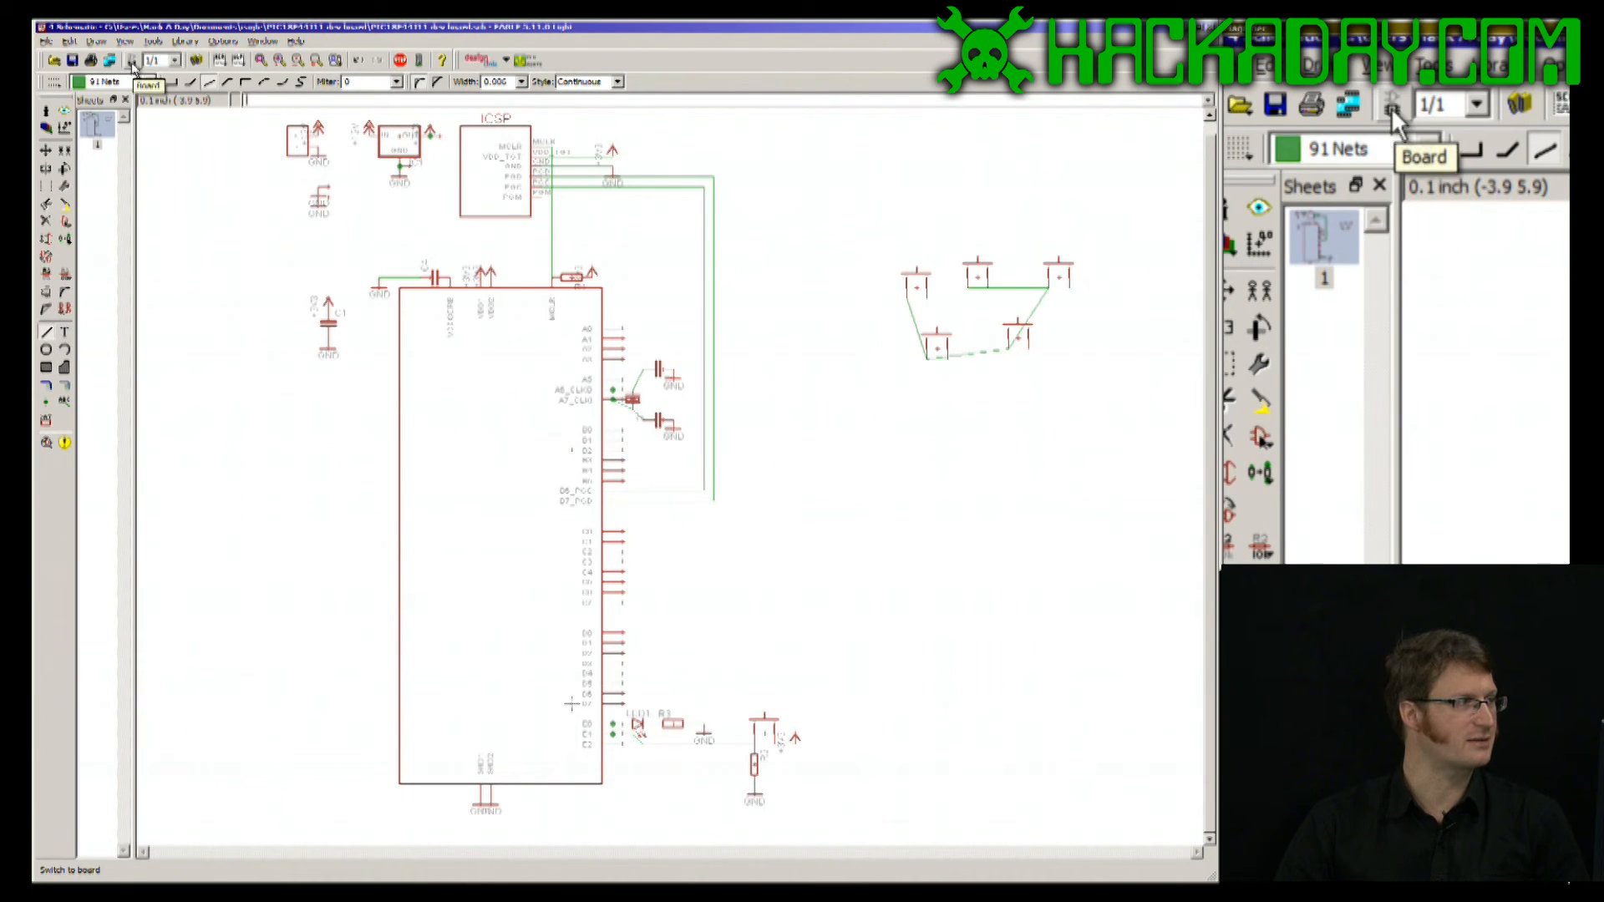
click(1392, 107)
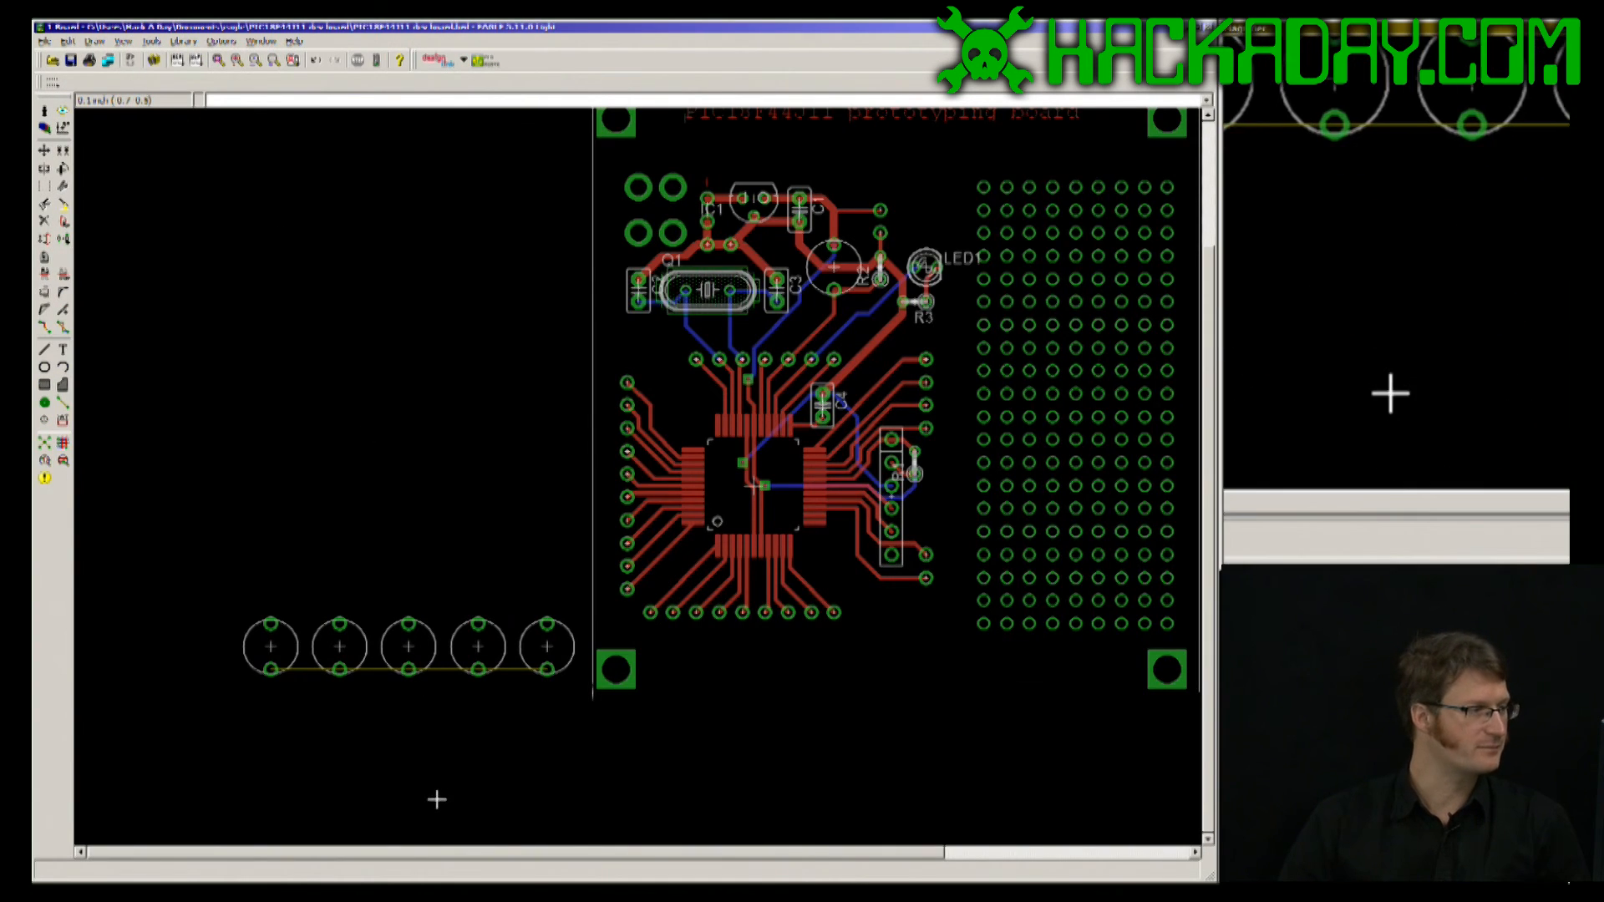